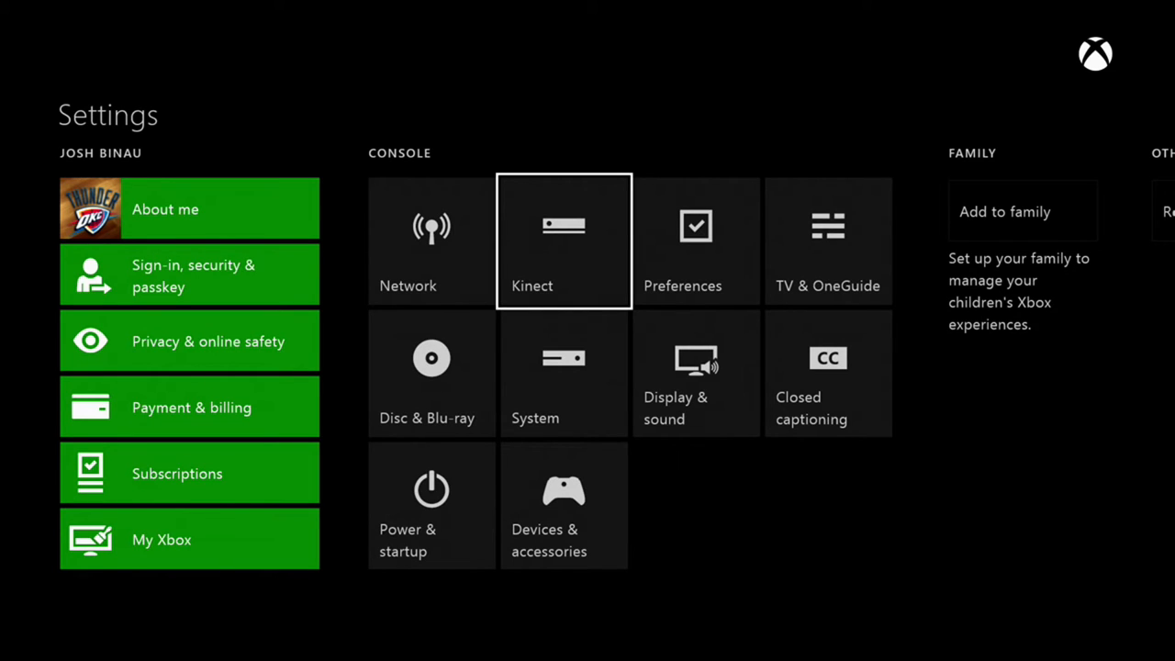
pyautogui.moveTo(696, 241)
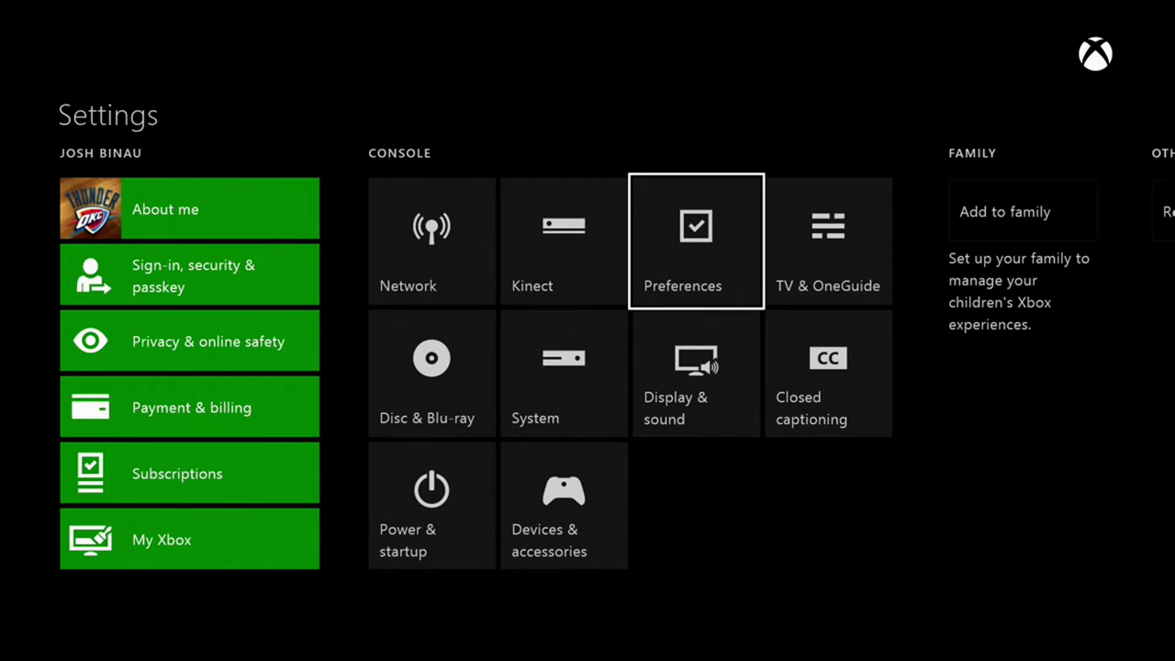
# - Open the Preferences tile under Console, where game streaming to other devices is allowed
pyautogui.click(694, 241)
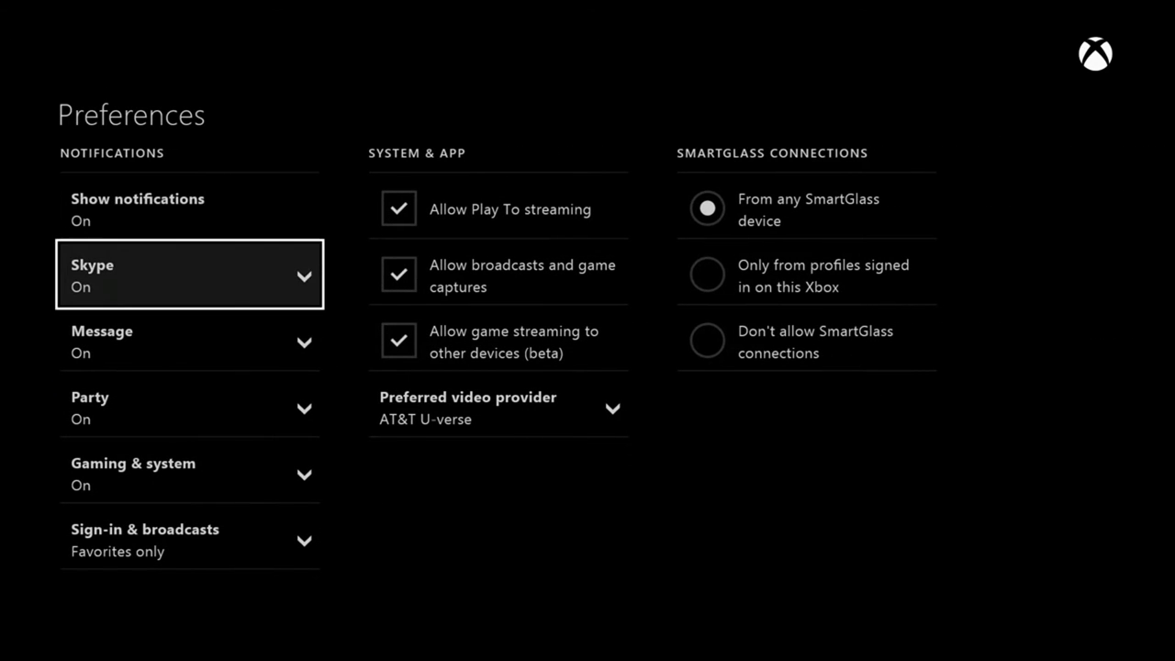
pyautogui.moveTo(498, 276)
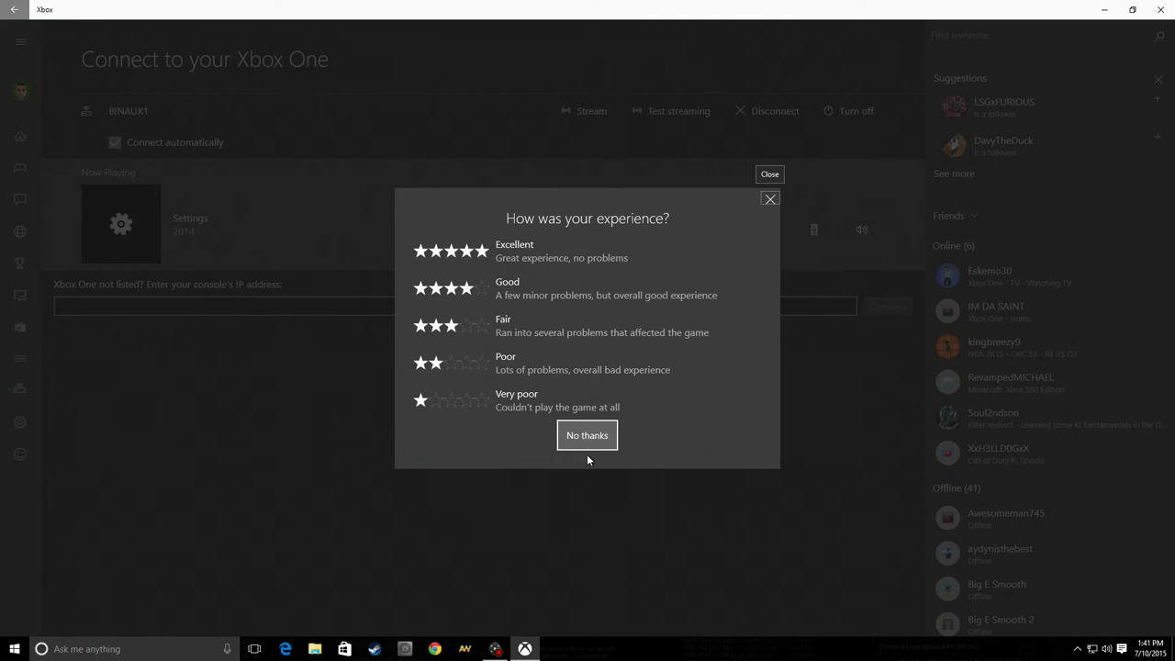
# - Dismiss the rating prompt with 'No thanks' and launch the Xbox app by searching 'xbox'
pyautogui.click(588, 434)
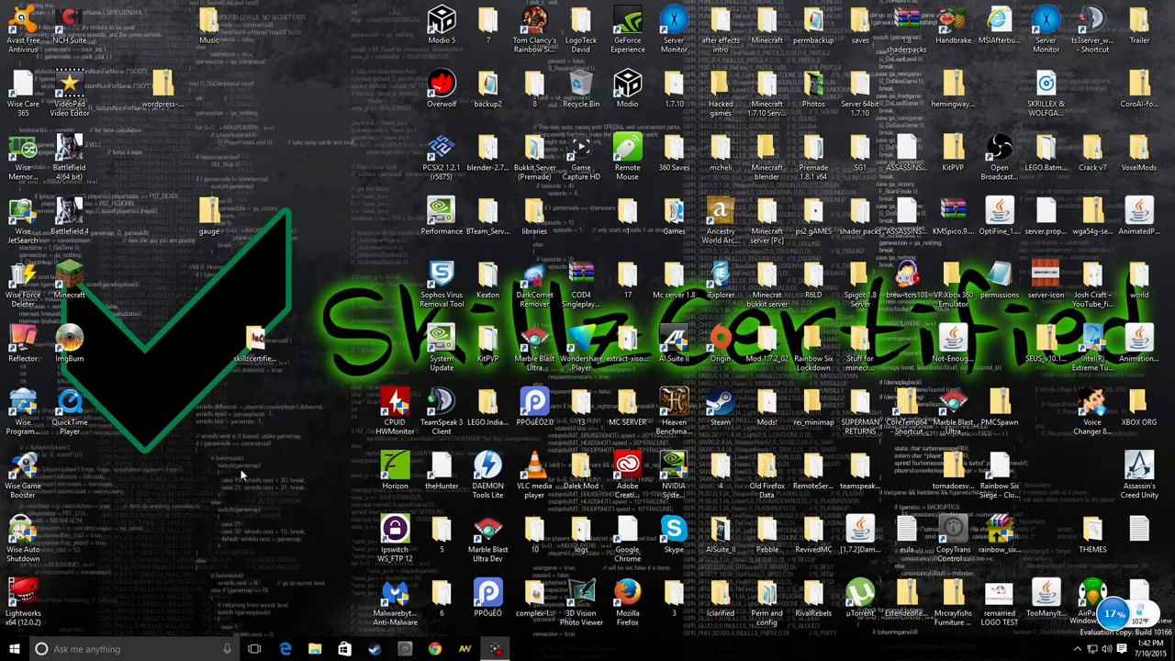
pyautogui.moveTo(257, 99)
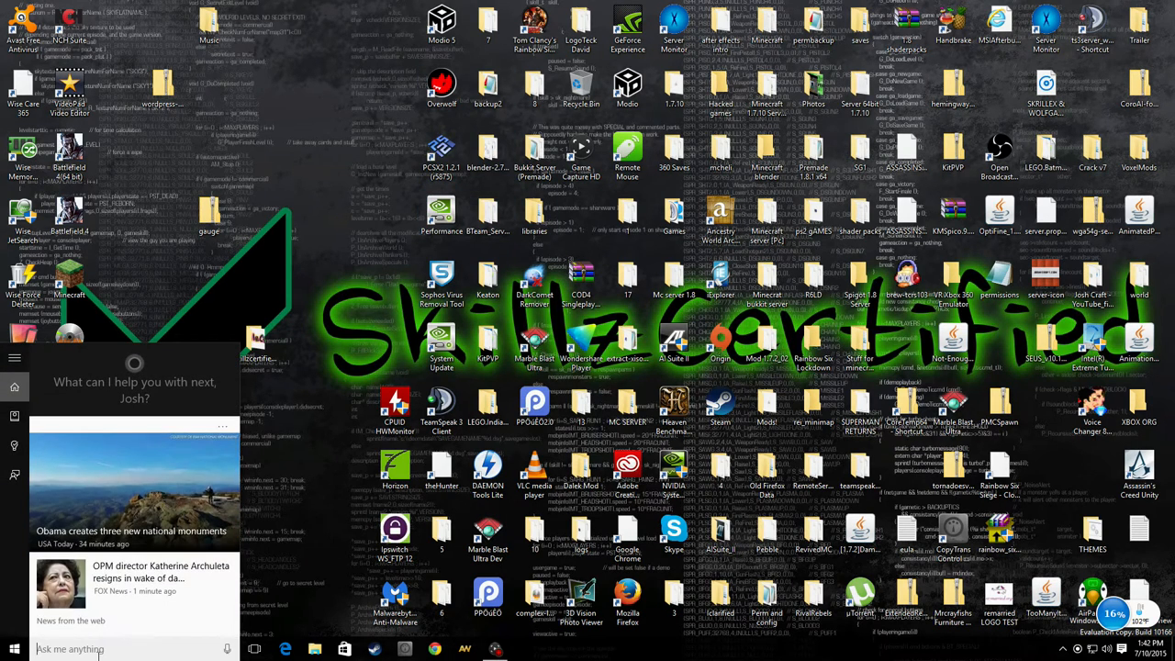
pyautogui.write('xbox')
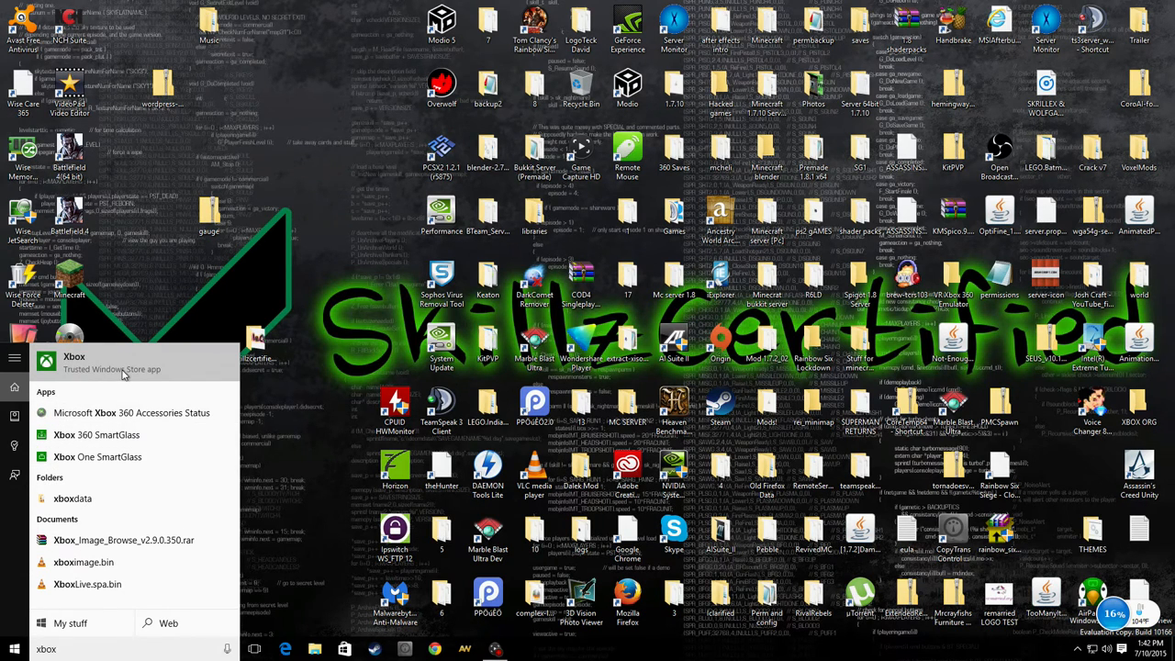
pyautogui.click(73, 360)
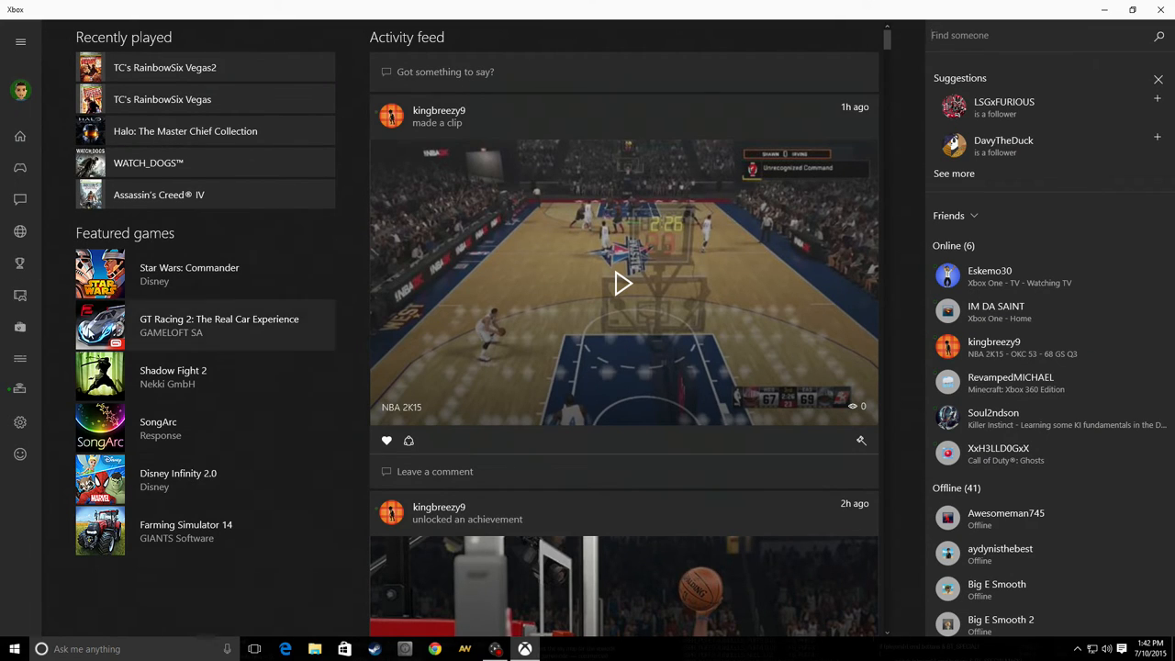
# - Open the Connected page from the sidebar menu to reach the Xbox One connection options
pyautogui.click(20, 40)
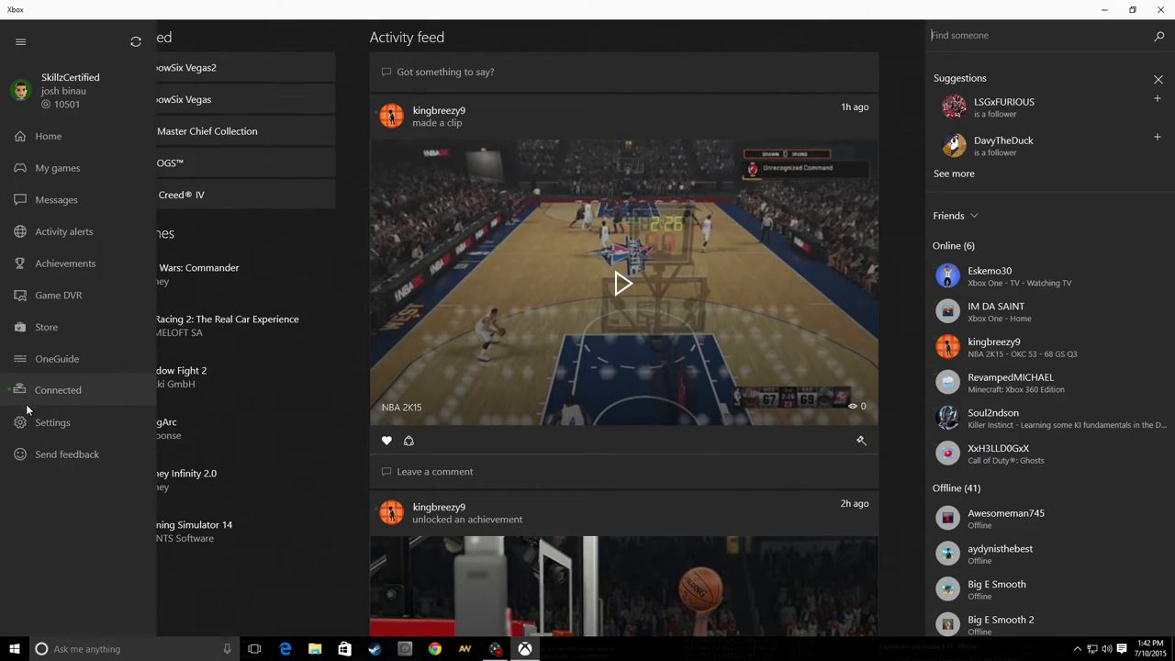
pyautogui.click(59, 389)
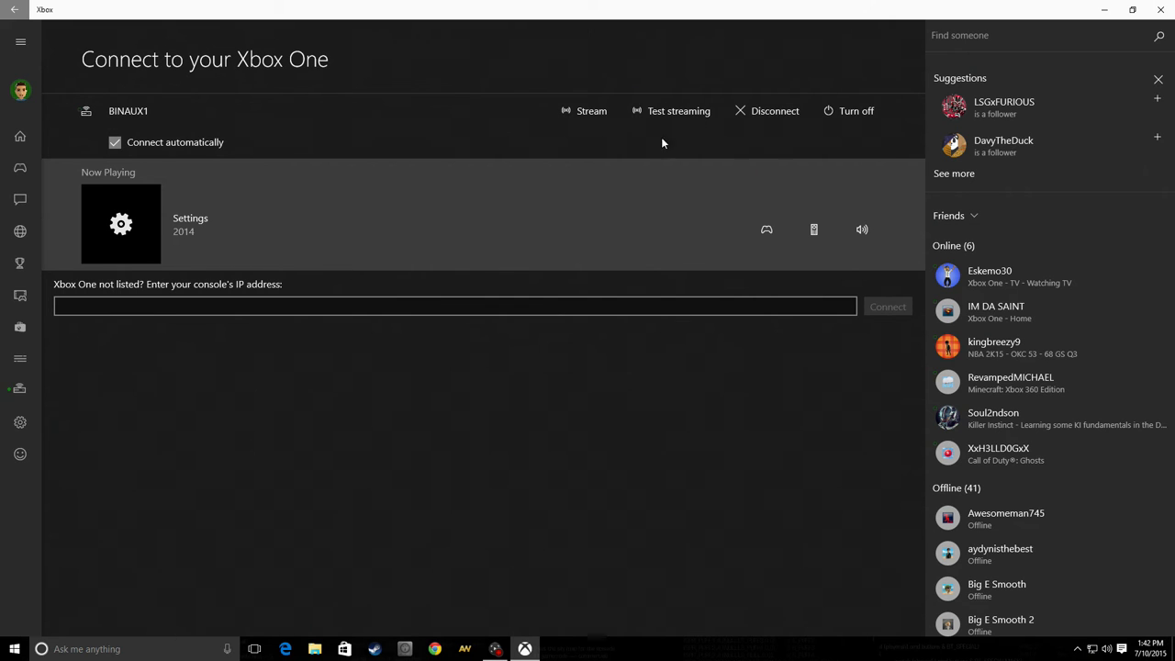
pyautogui.moveTo(720, 90)
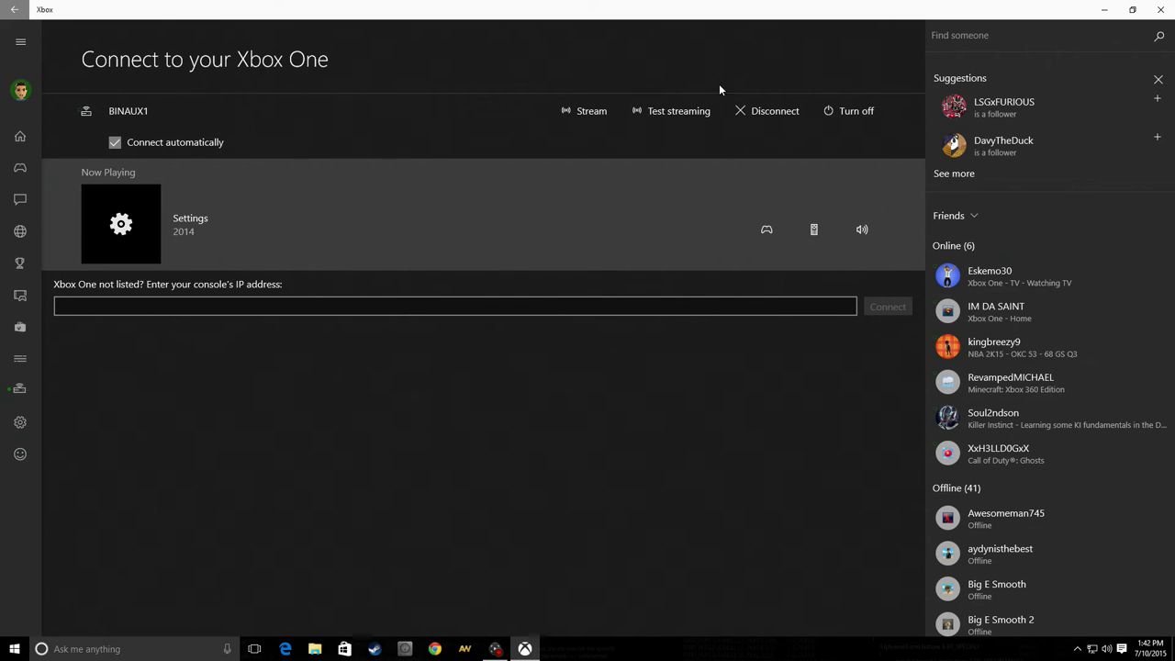
pyautogui.moveTo(522, 121)
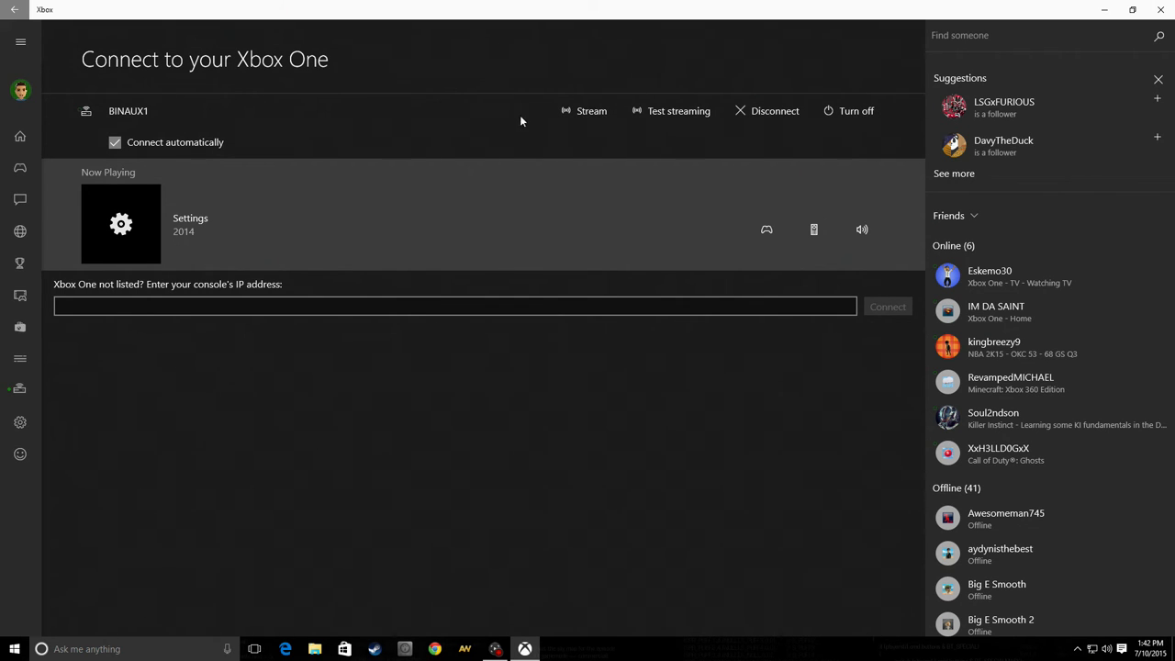
# - Start streaming the connected Xbox One console to the PC with Stream
pyautogui.click(583, 110)
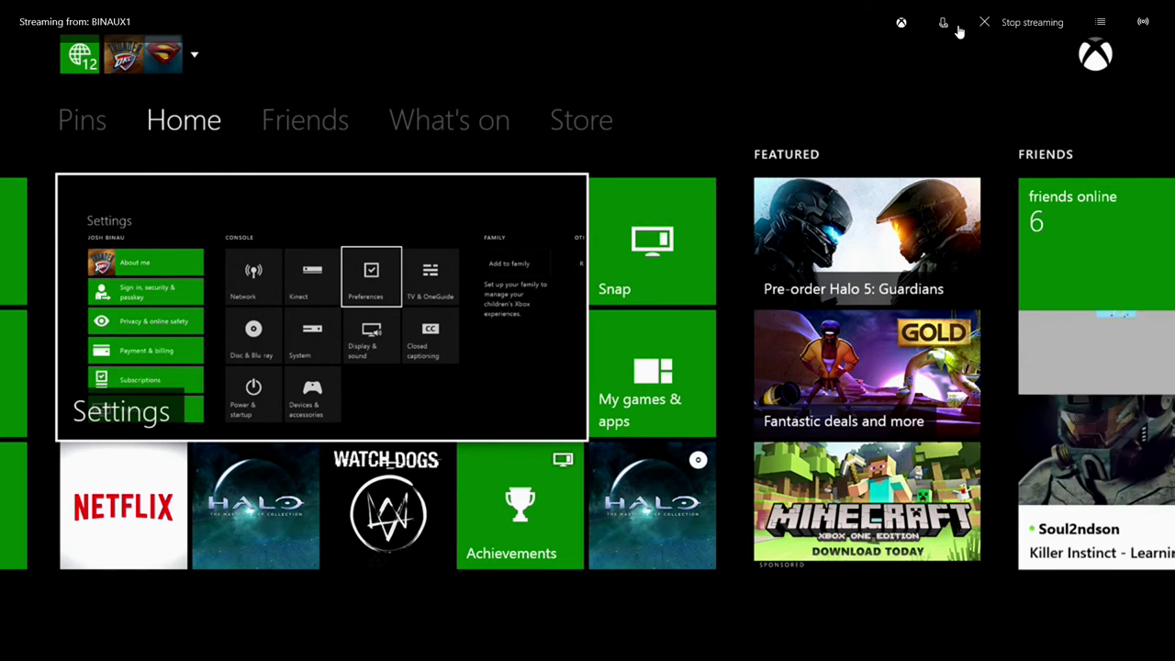
pyautogui.click(944, 22)
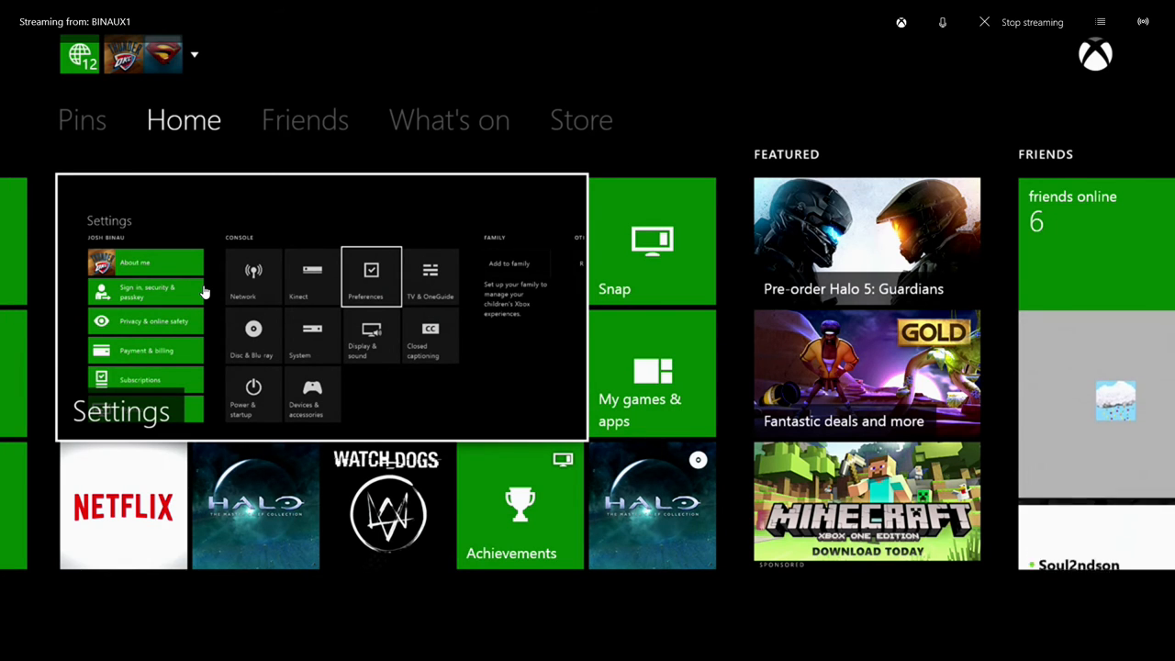
pyautogui.click(1102, 22)
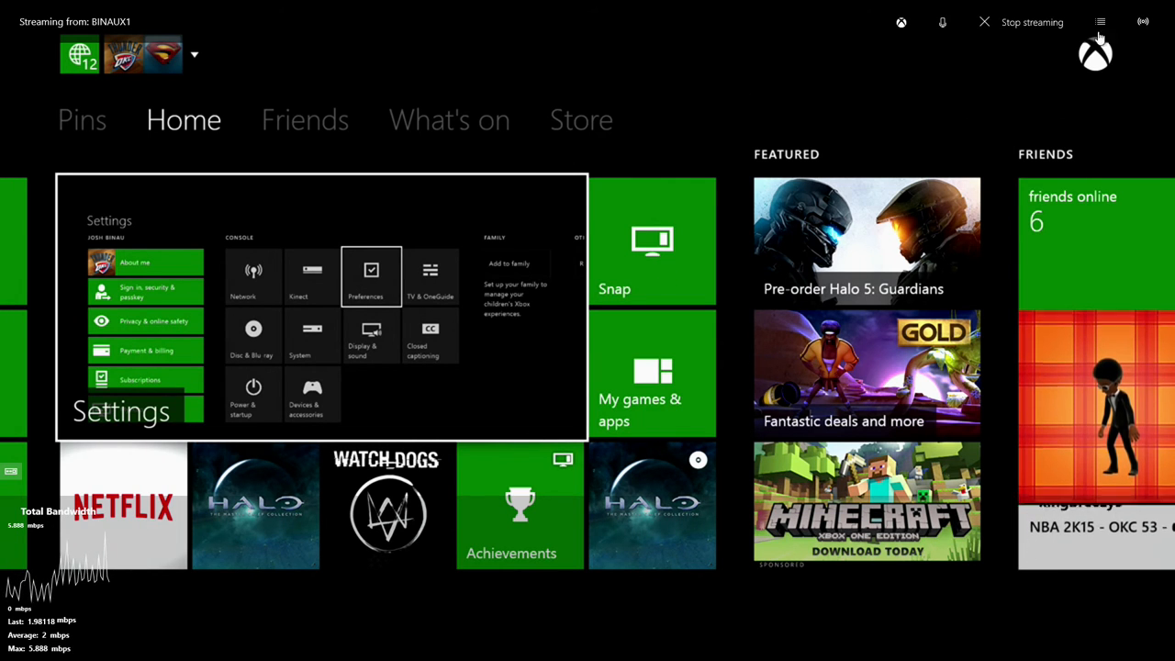
# - Switch the console stream to a lower quality level such as Medium from the quality dropdown
pyautogui.click(1142, 22)
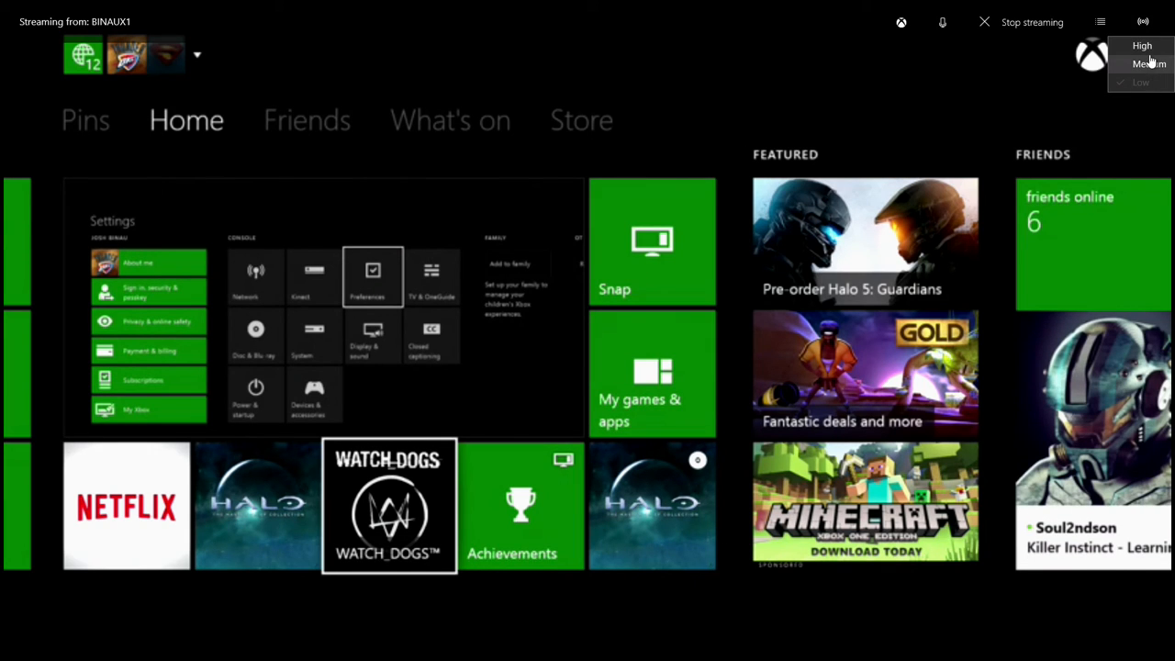
pyautogui.click(1142, 81)
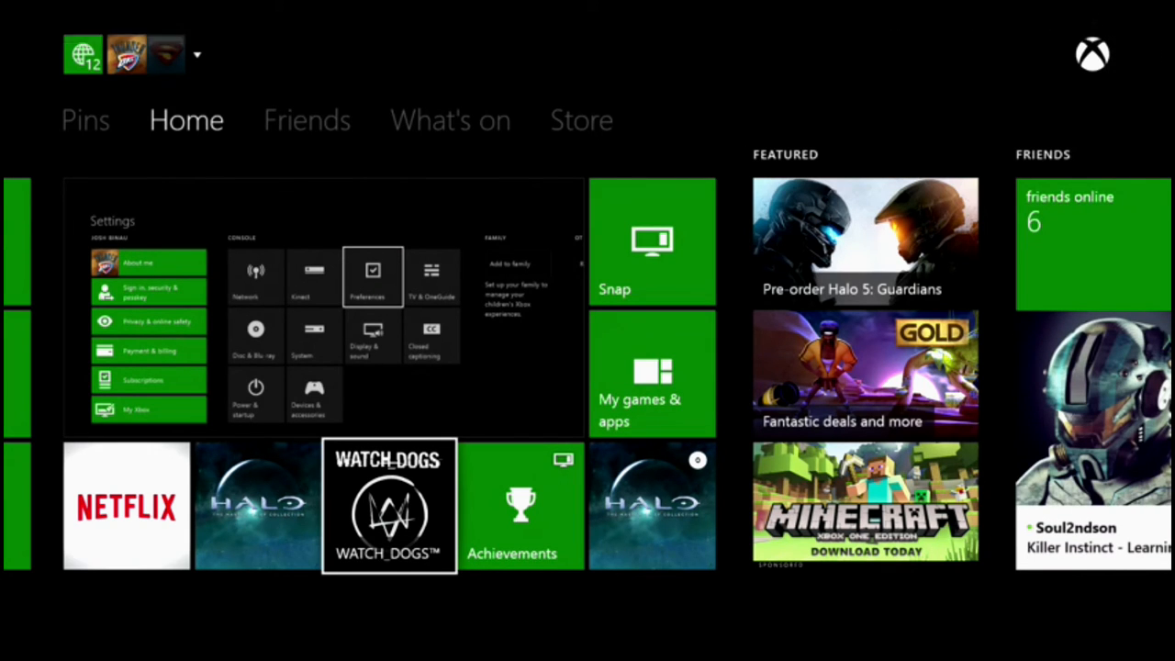